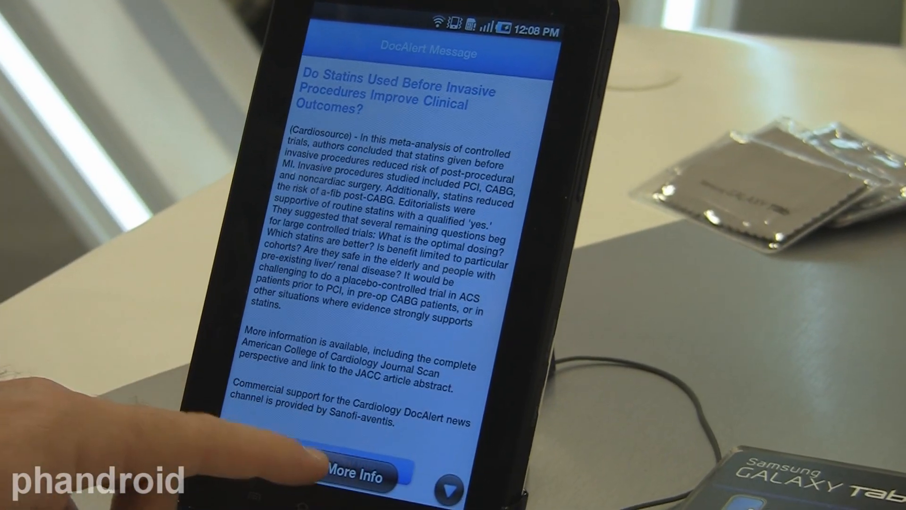
Close the statins DocAlert message to return to the home screen.
left_click(450, 486)
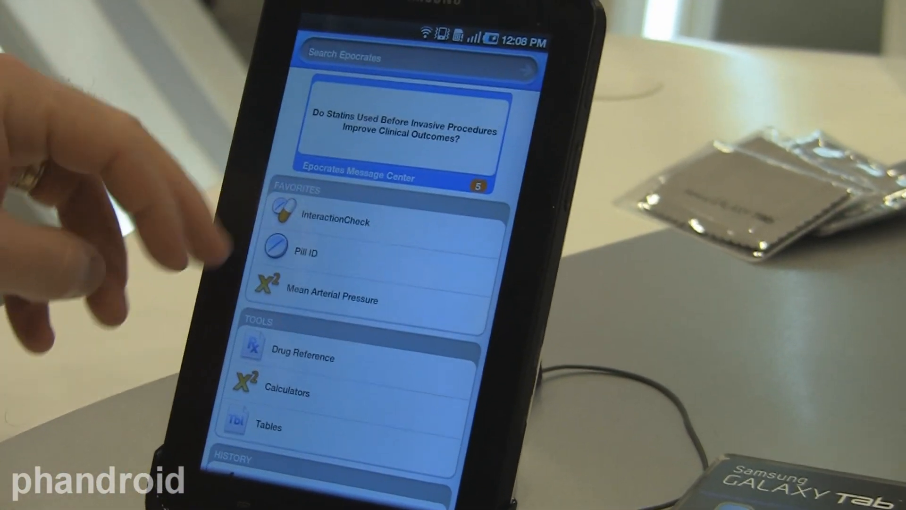
Search Pill ID for round, red pills and list the 51 matches.
left_click(306, 253)
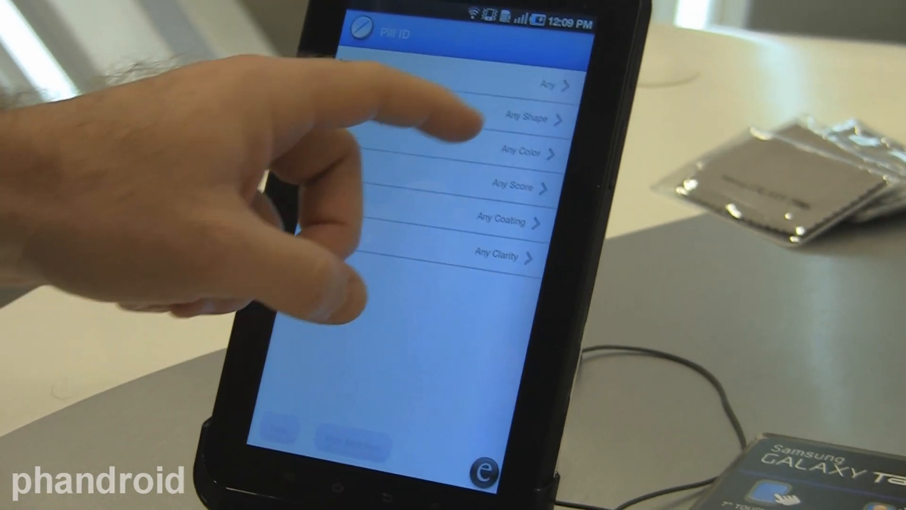
left_click(519, 119)
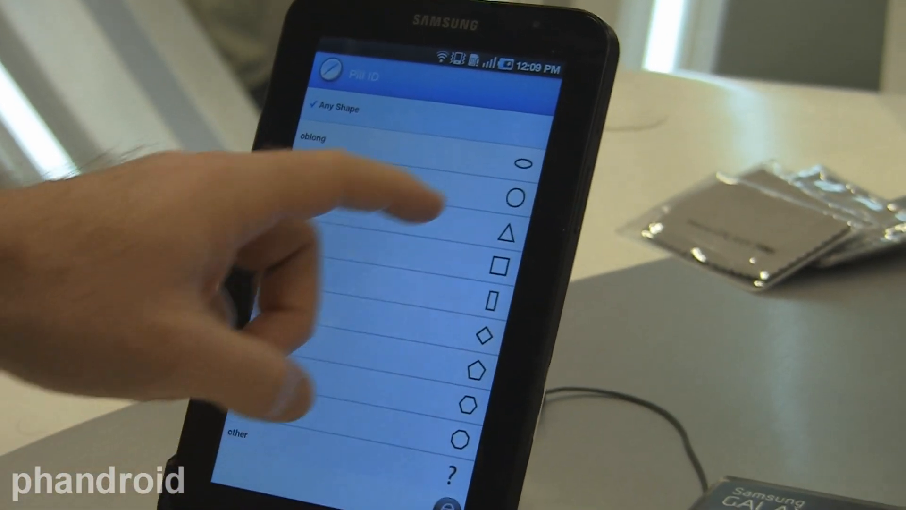
left_click(513, 196)
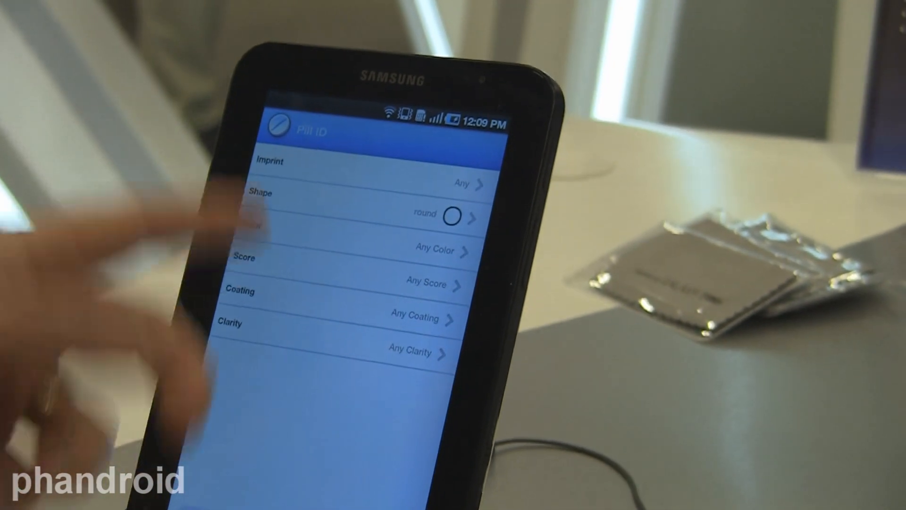
left_click(440, 253)
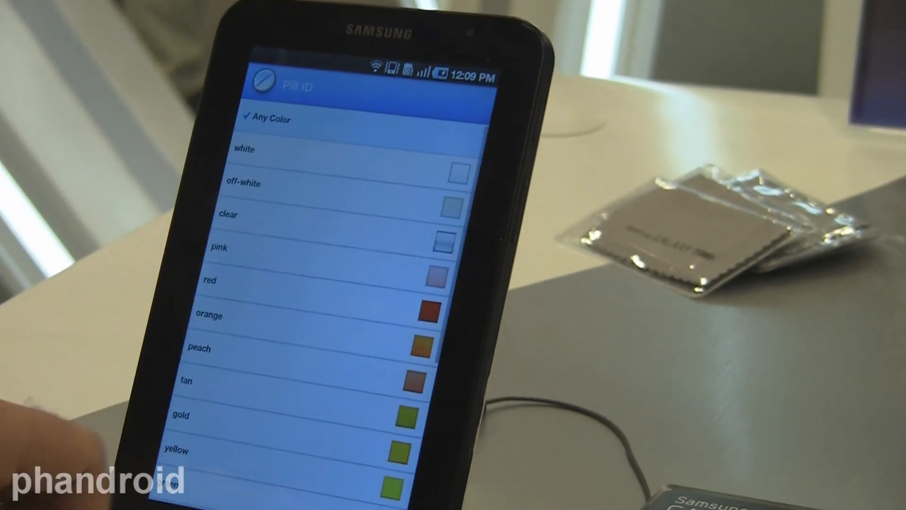
left_click(209, 280)
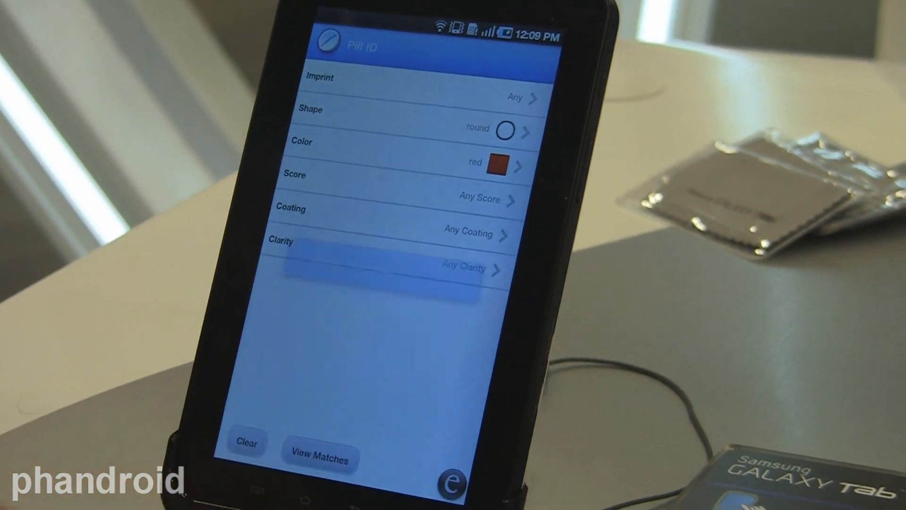
left_click(320, 458)
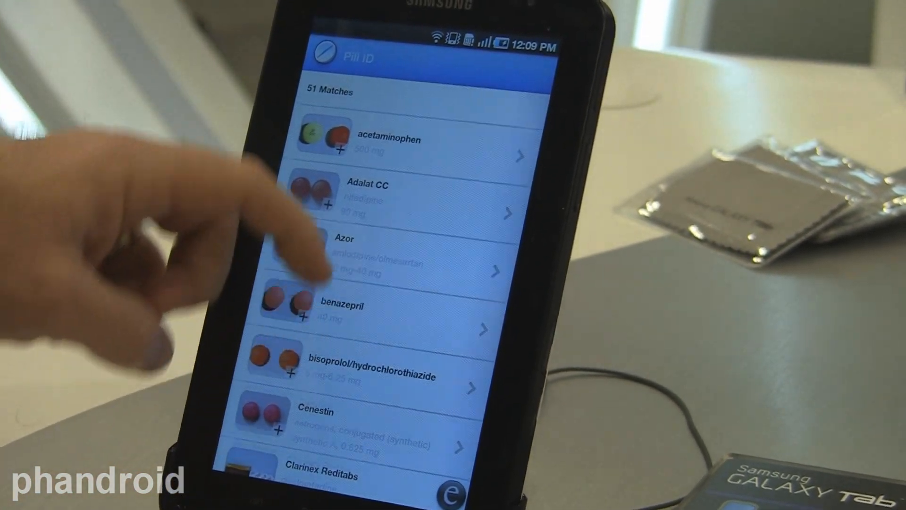
Preview pill photos such as acetaminophen and benazepril, then return home.
scroll("down", 3)
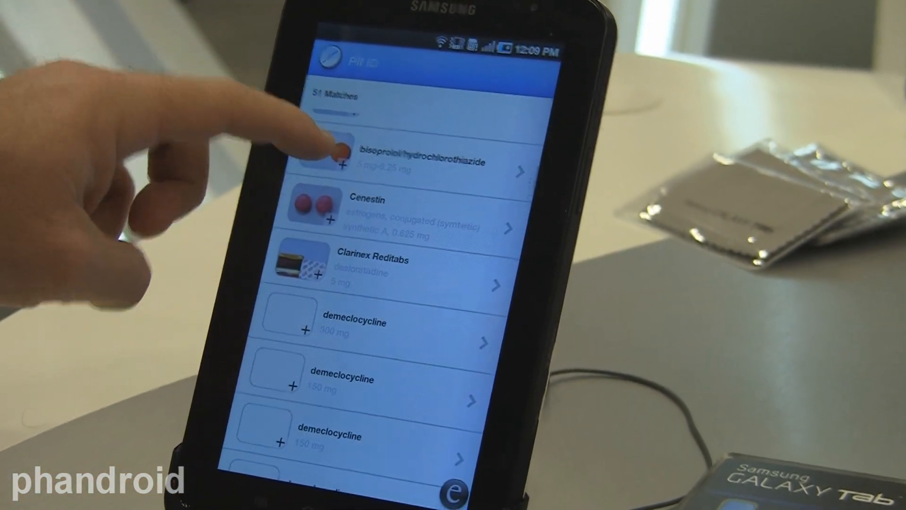
left_click(341, 156)
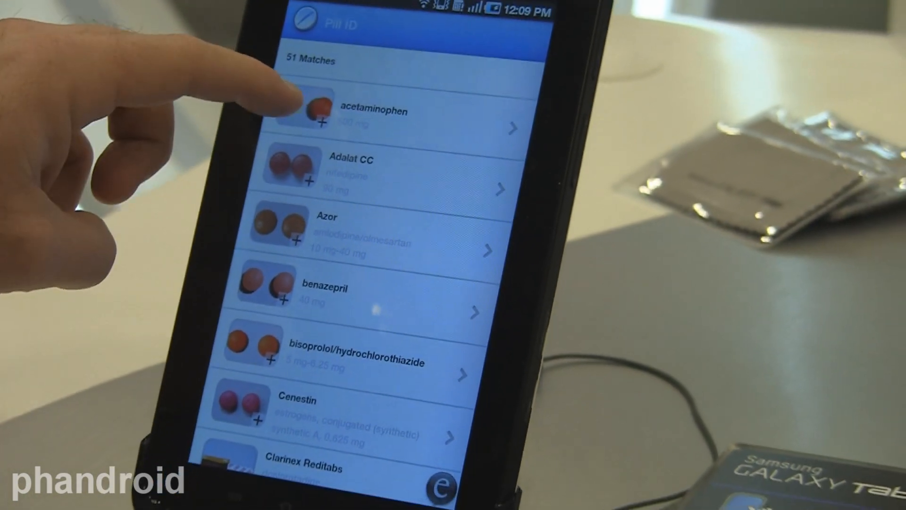
left_click(370, 113)
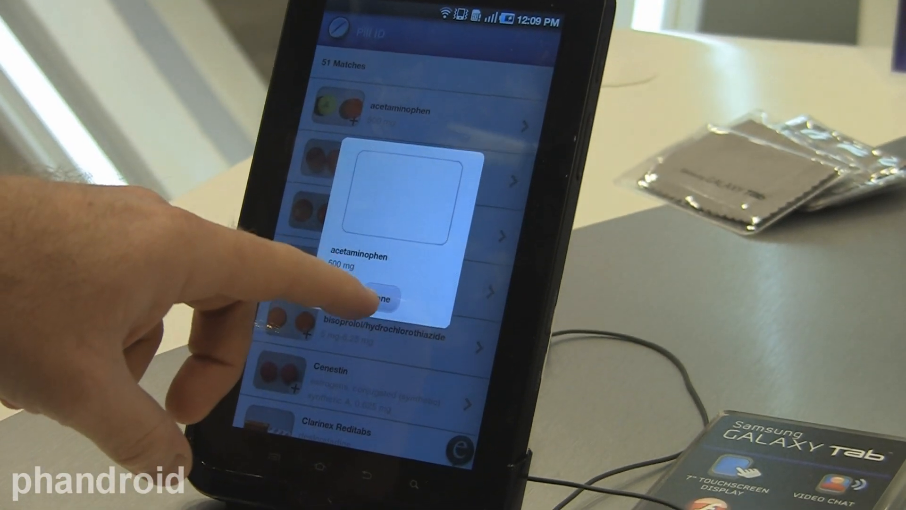
left_click(382, 297)
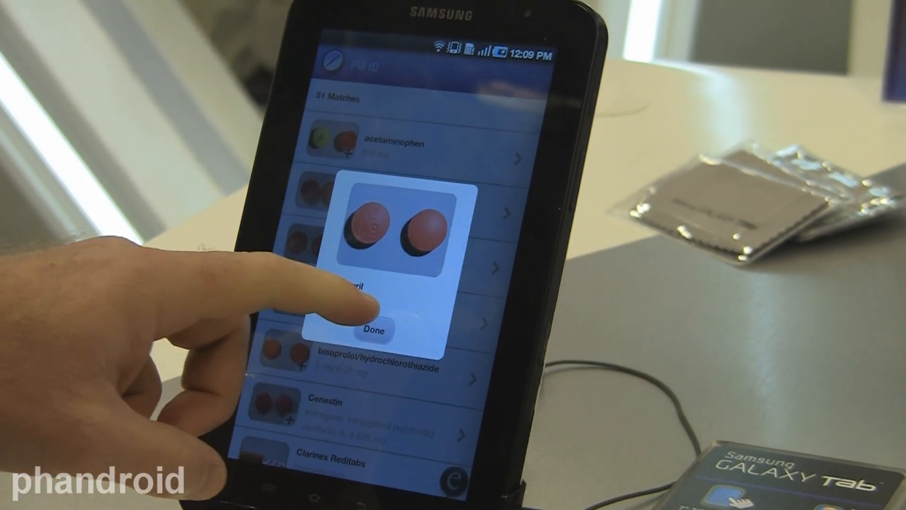
left_click(374, 330)
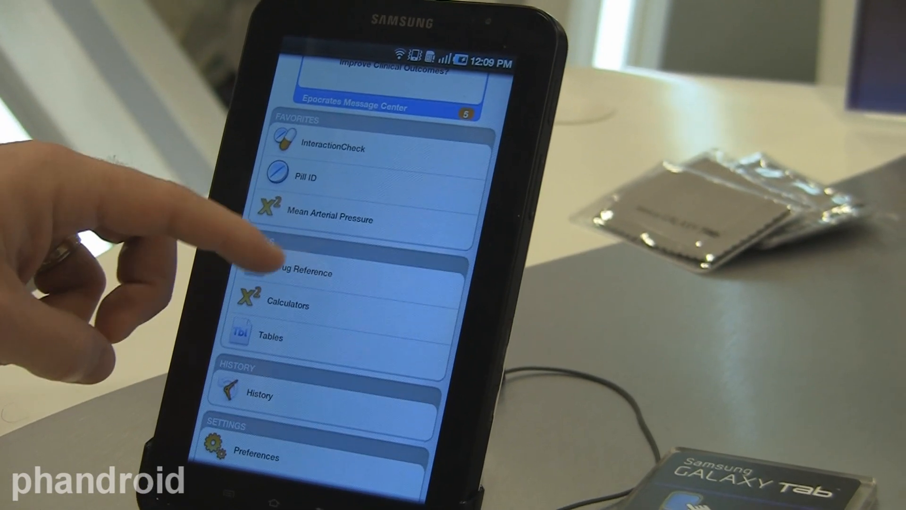
Browse Drug Reference to Cardiovascular, then ACE Inhibitors.
left_click(300, 272)
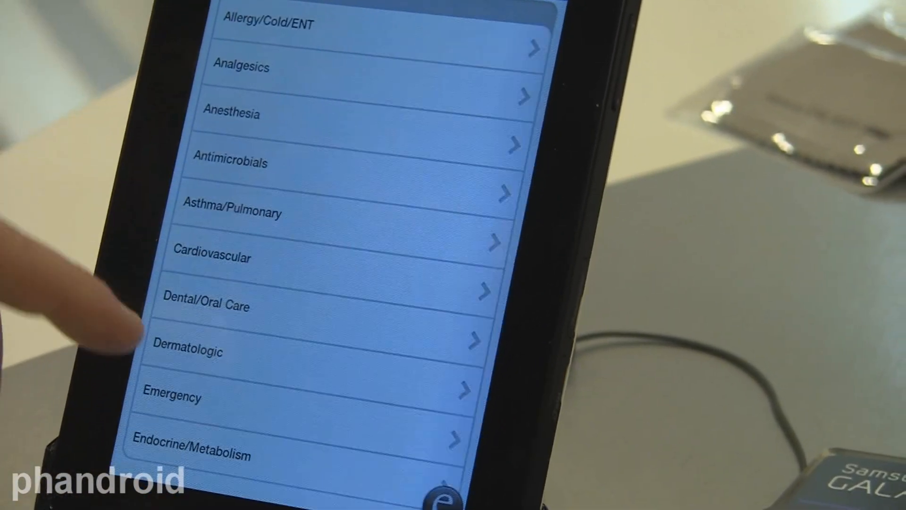
left_click(231, 256)
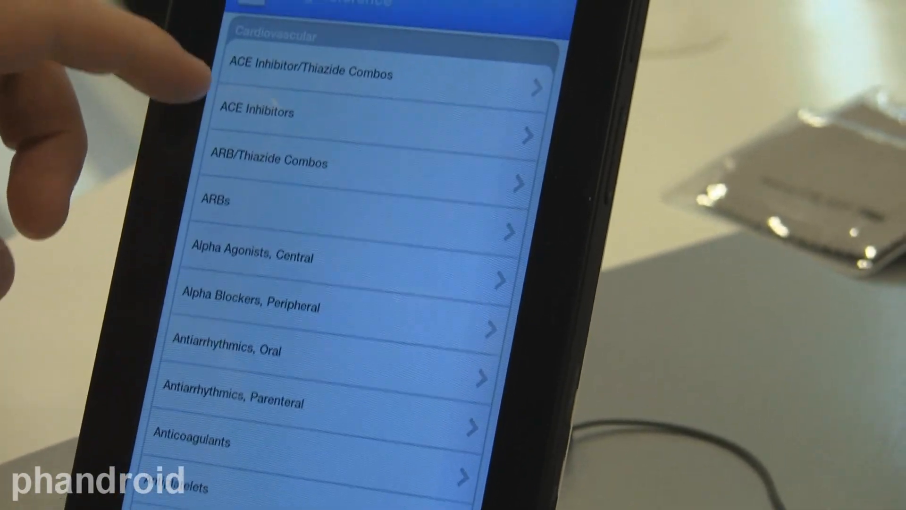
left_click(257, 111)
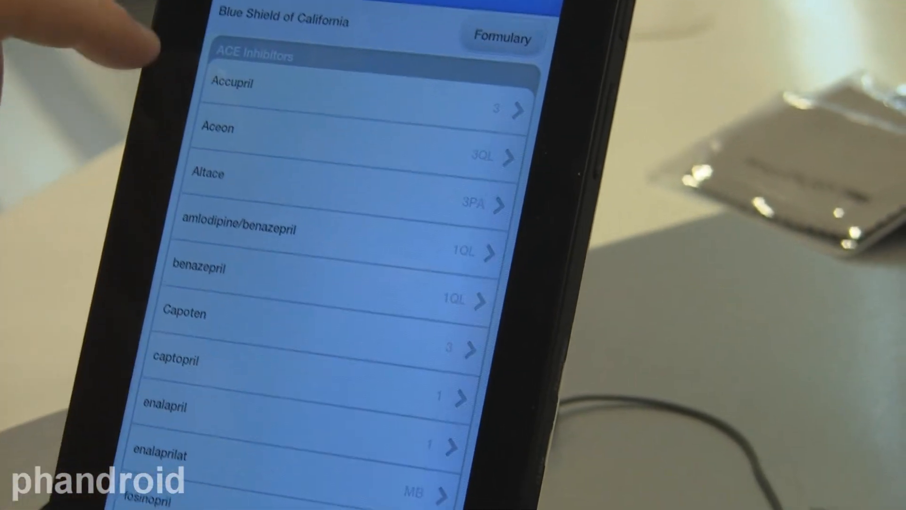
scroll("down", 3)
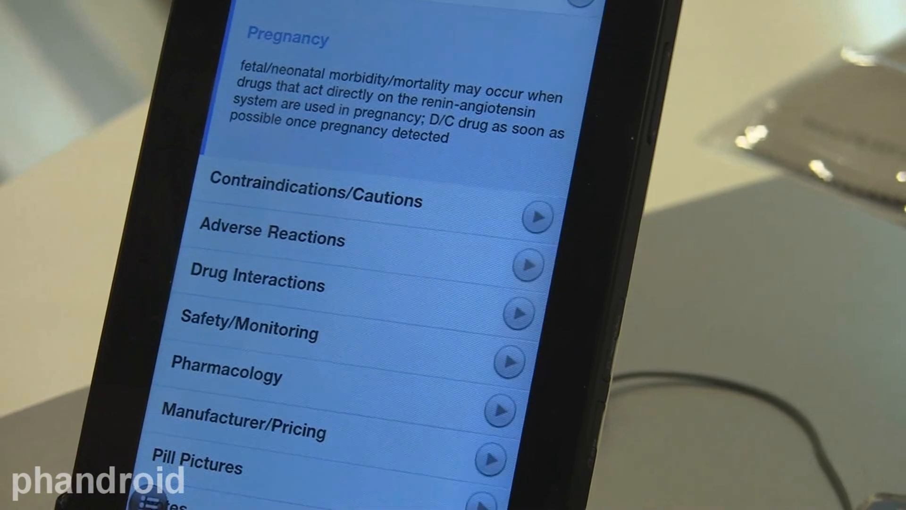
scroll("down", 3)
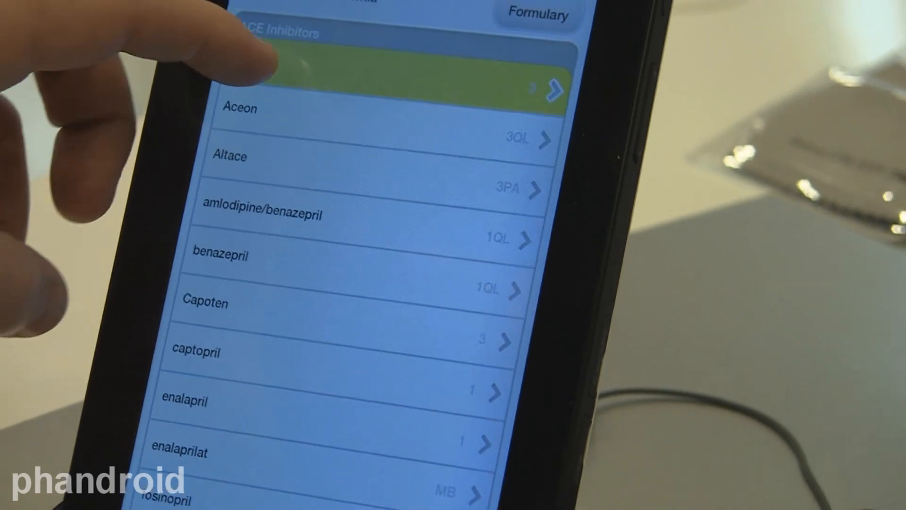
Open Accupril's entry and expand its Drug Interactions section.
left_click(387, 84)
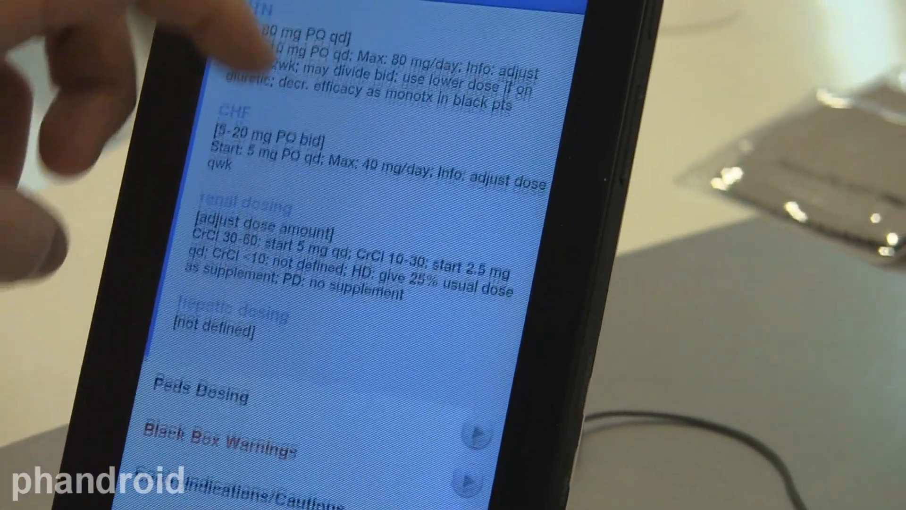
scroll("down", 3)
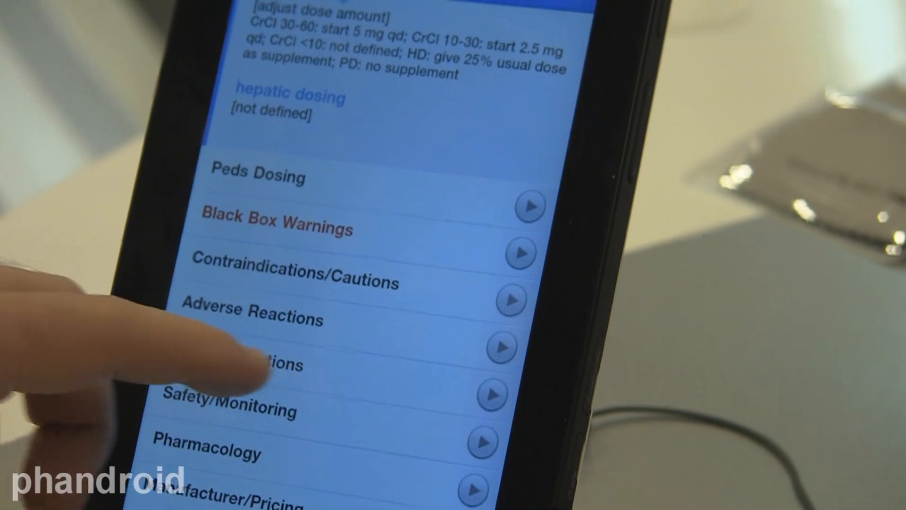
left_click(260, 364)
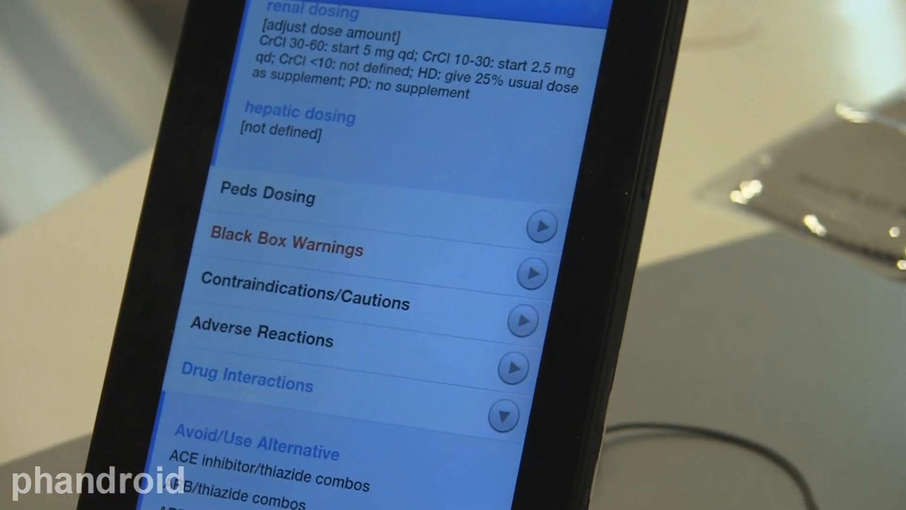
scroll("down", 3)
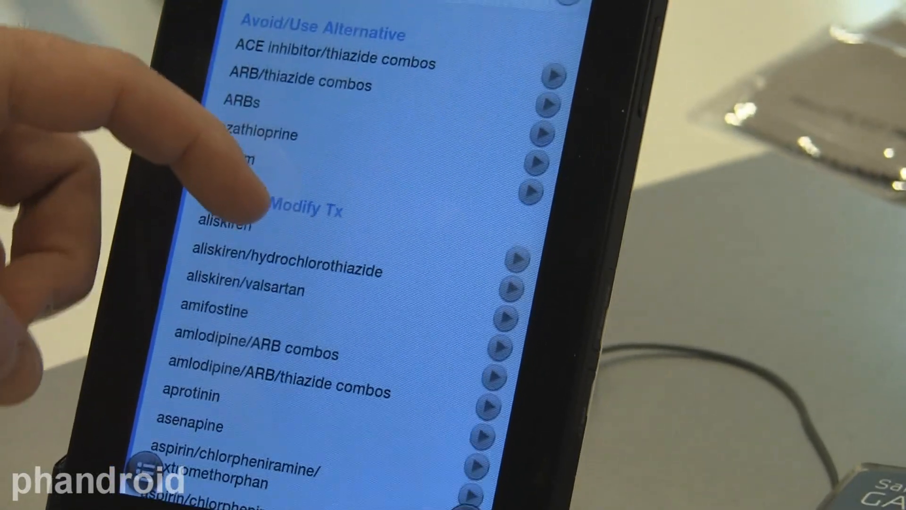
scroll("down", 3)
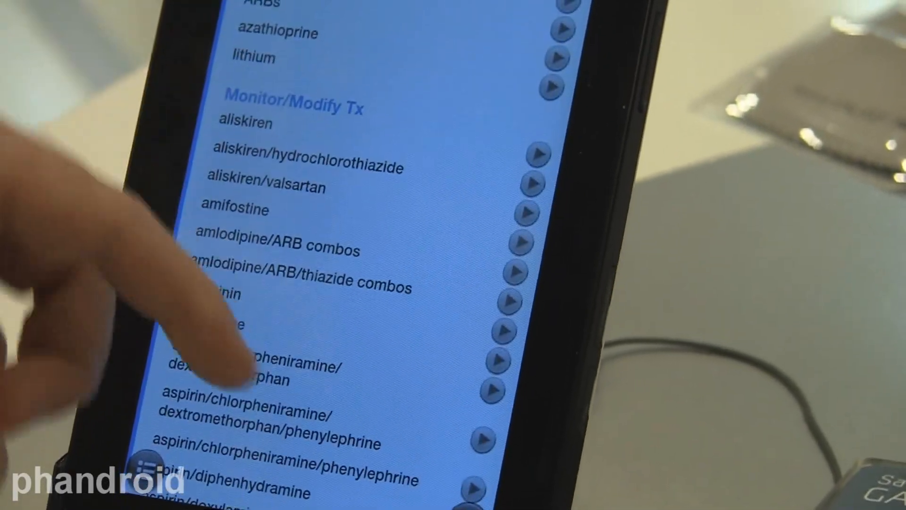
scroll("down", 3)
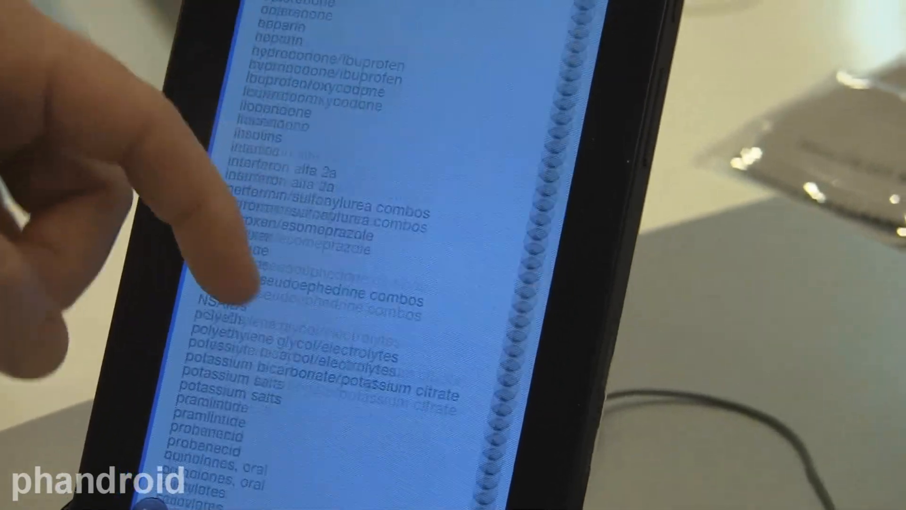
scroll("down", 3)
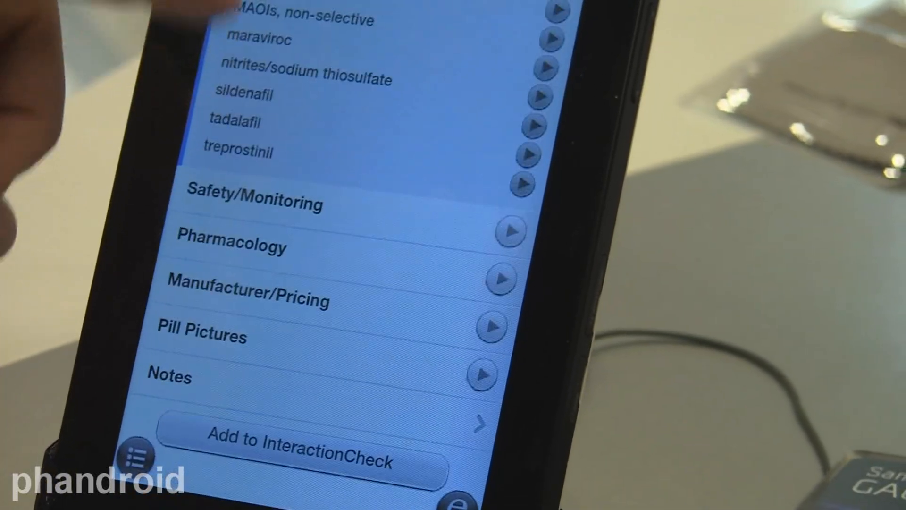
scroll("down", 3)
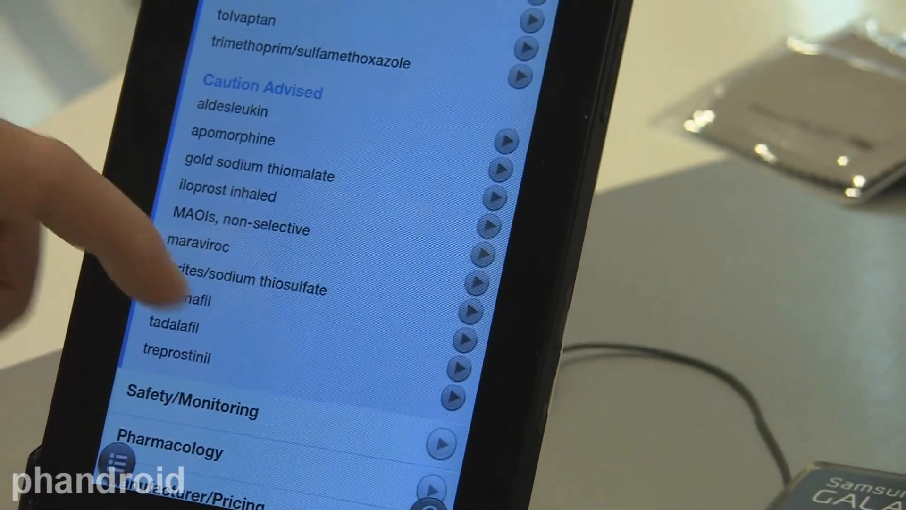